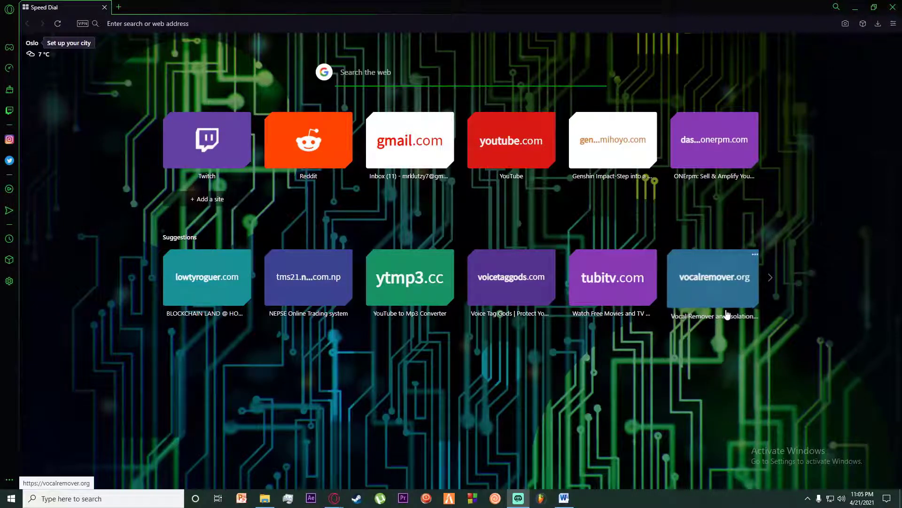
mouse_move(439, 333)
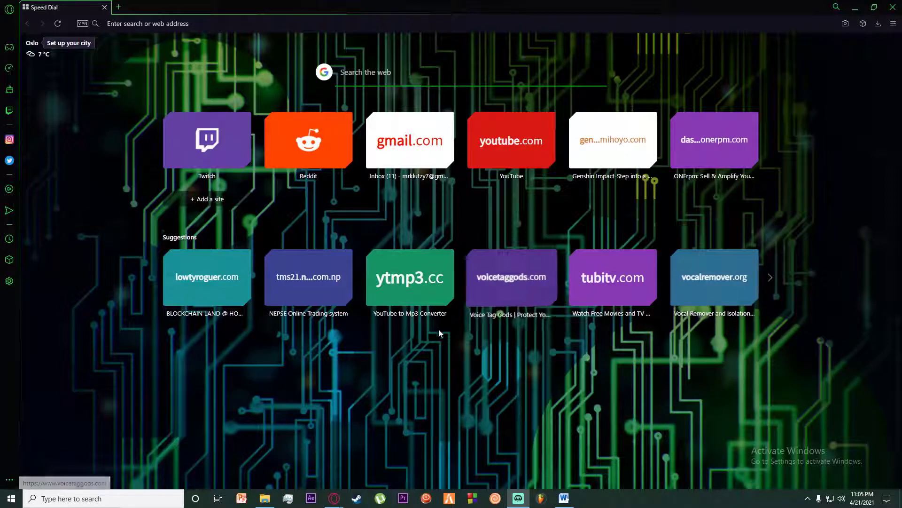
mouse_move(258, 379)
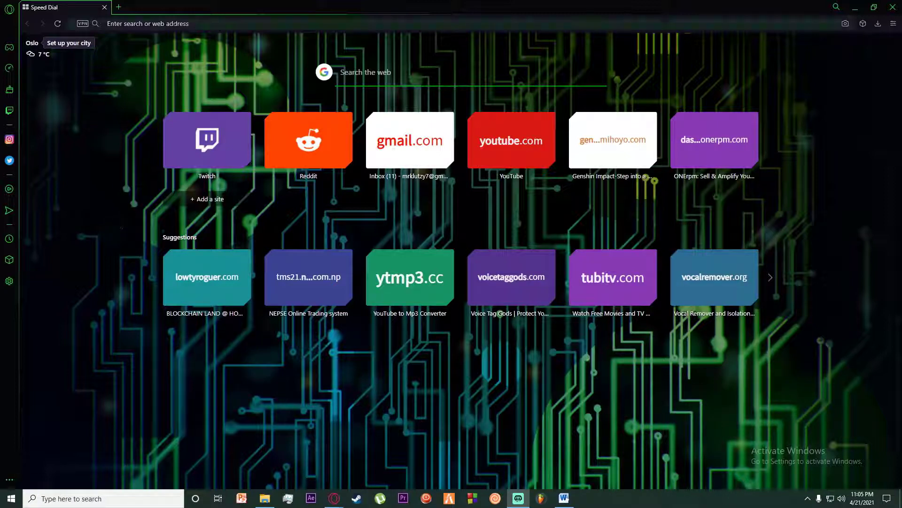
Step: Search Google for 'tubitv' to list the official Tubi site first
text(tubitv)
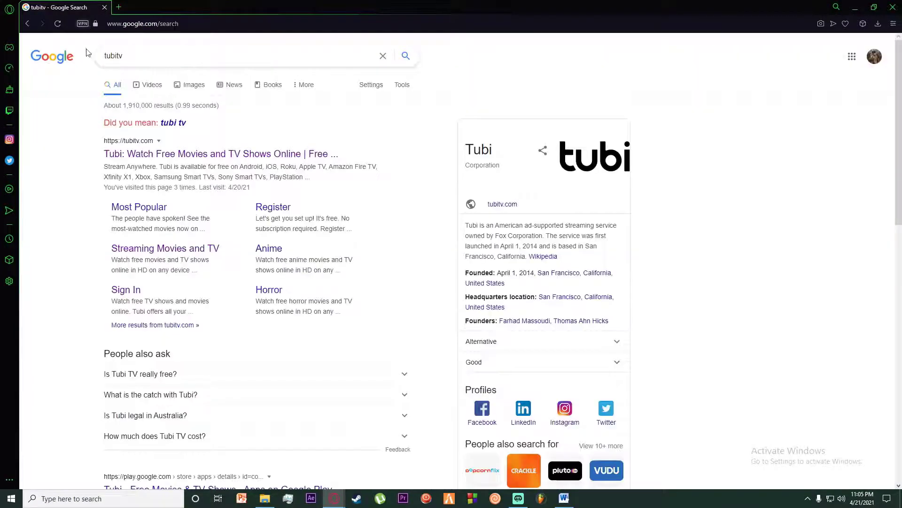
mouse_move(133, 147)
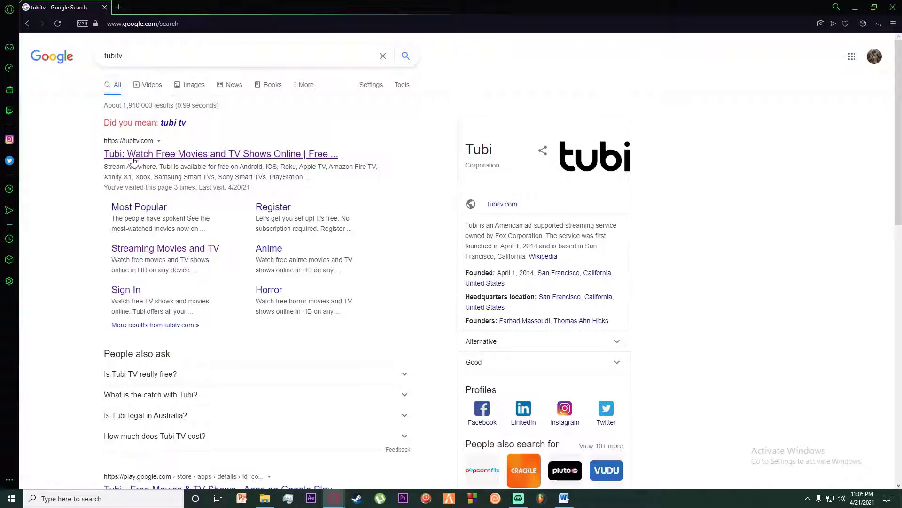
Step: Go to the Tubi home page from the 'Tubi: Watch Free Movies and TV Shows Online' result
click(220, 153)
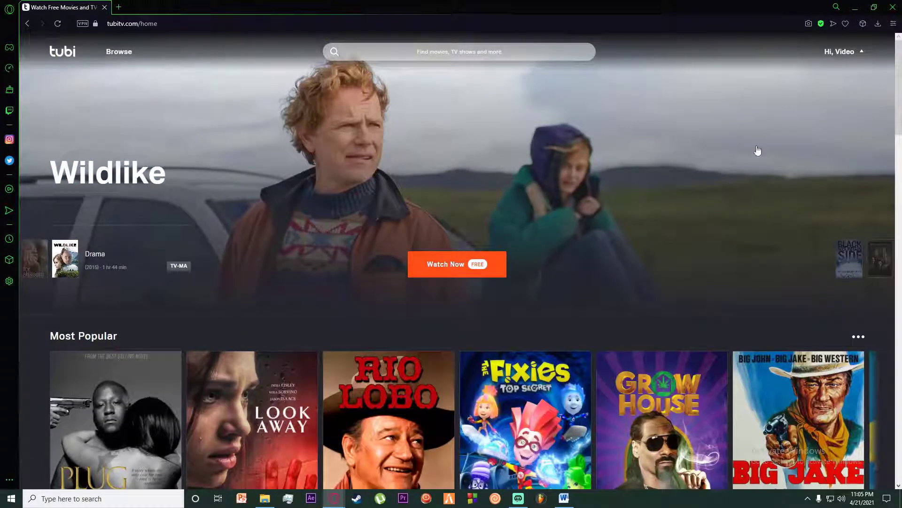
mouse_move(742, 146)
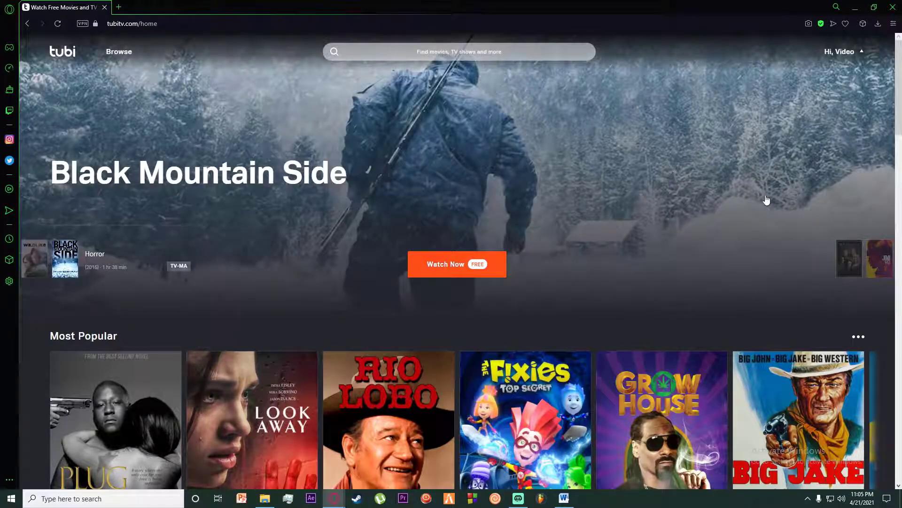
mouse_move(734, 196)
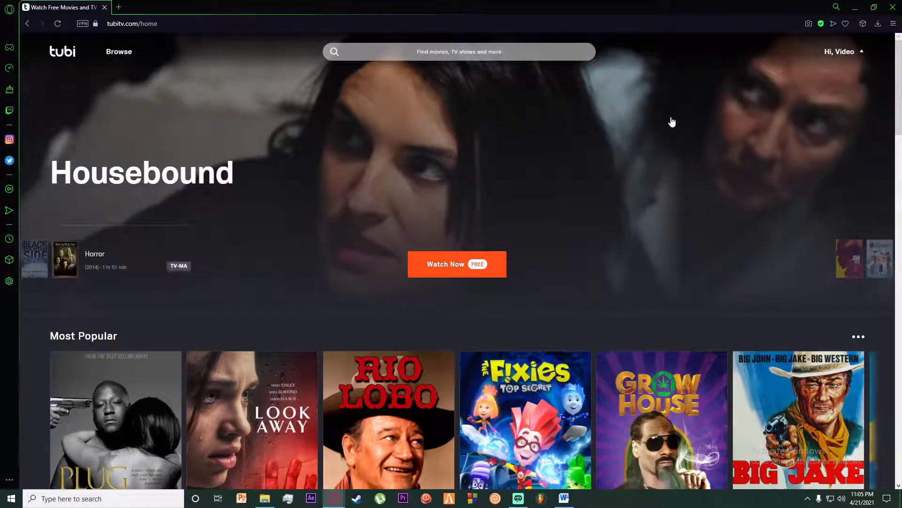
Step: Show the account menu from the 'Hi, Video' dropdown at the top right
click(841, 51)
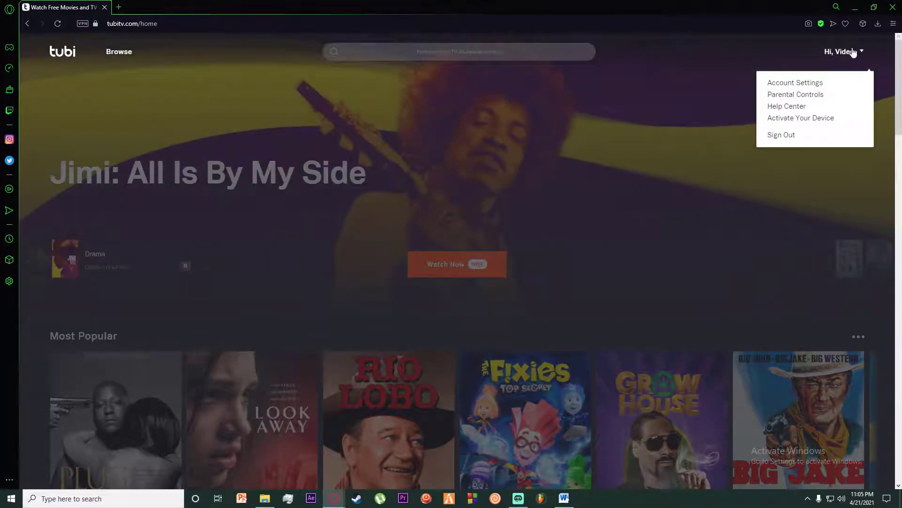
mouse_move(819, 84)
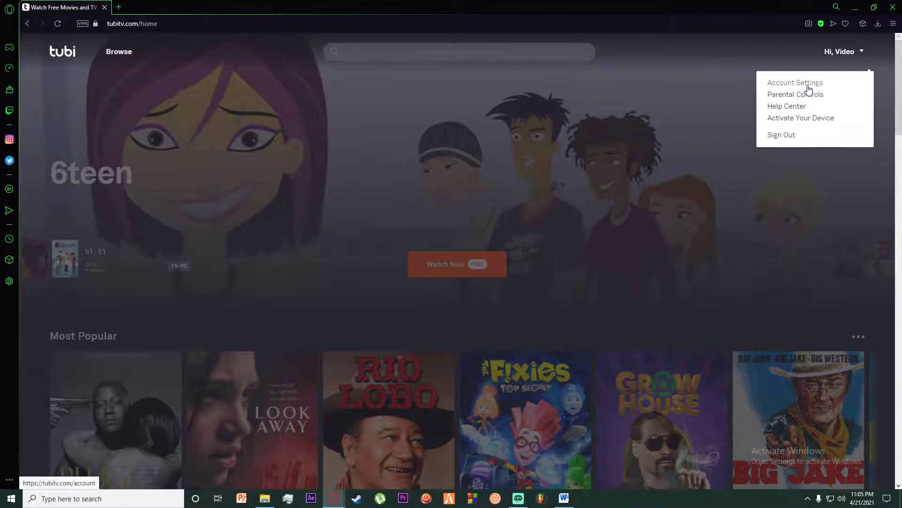
Step: Go to Account Settings and review the profile page down to the Change Password section
click(795, 83)
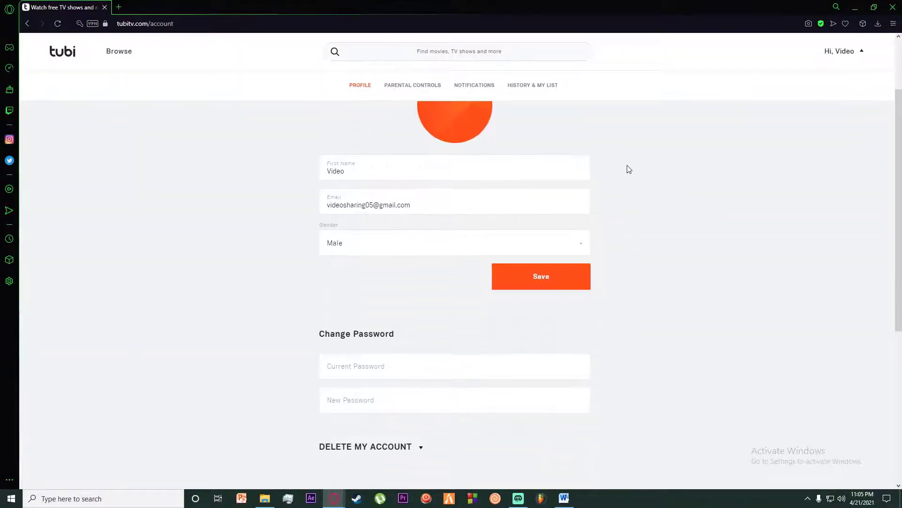
scroll(down, 3)
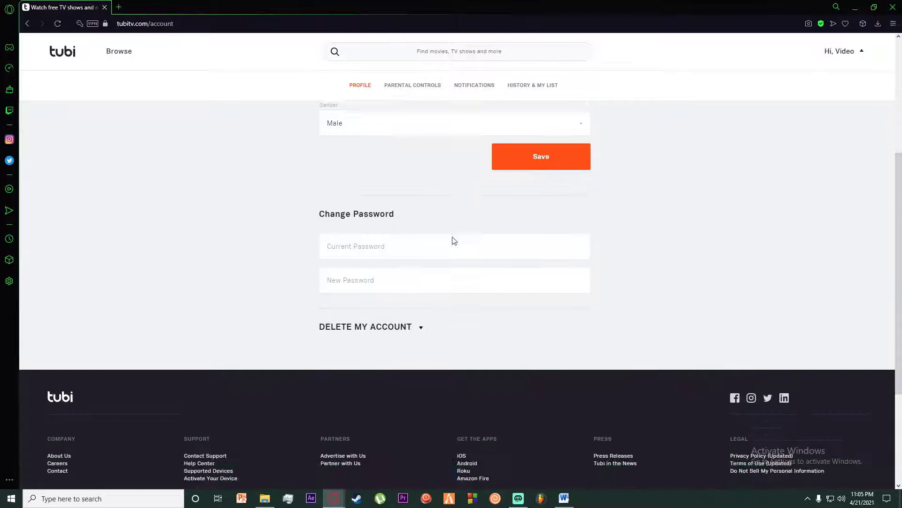
scroll(up, 3)
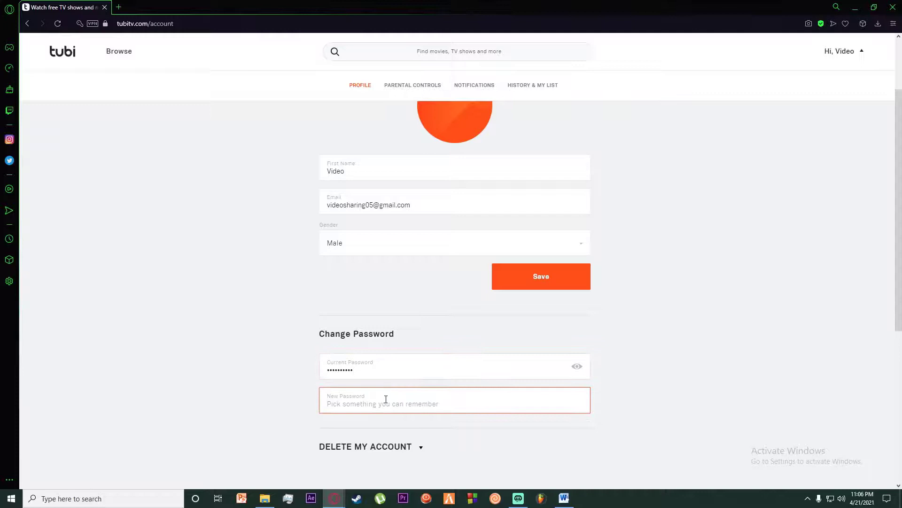
scroll(down, 3)
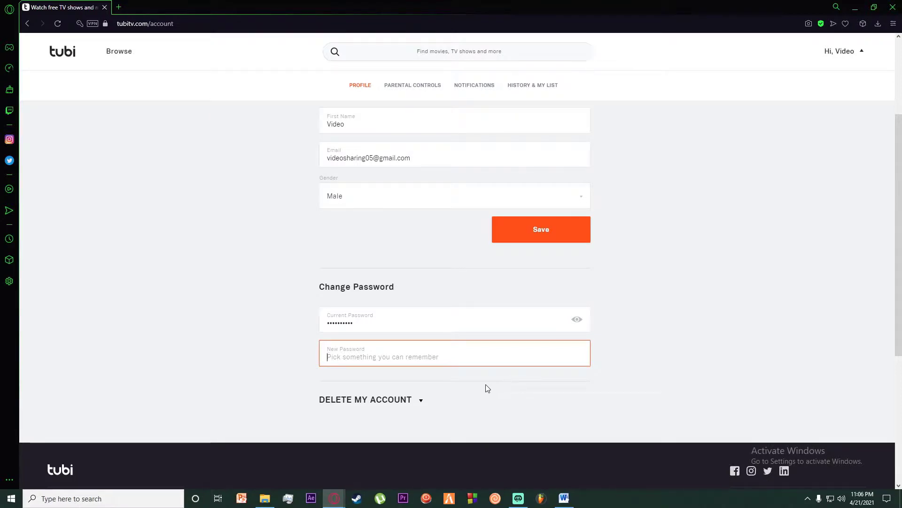
mouse_move(477, 389)
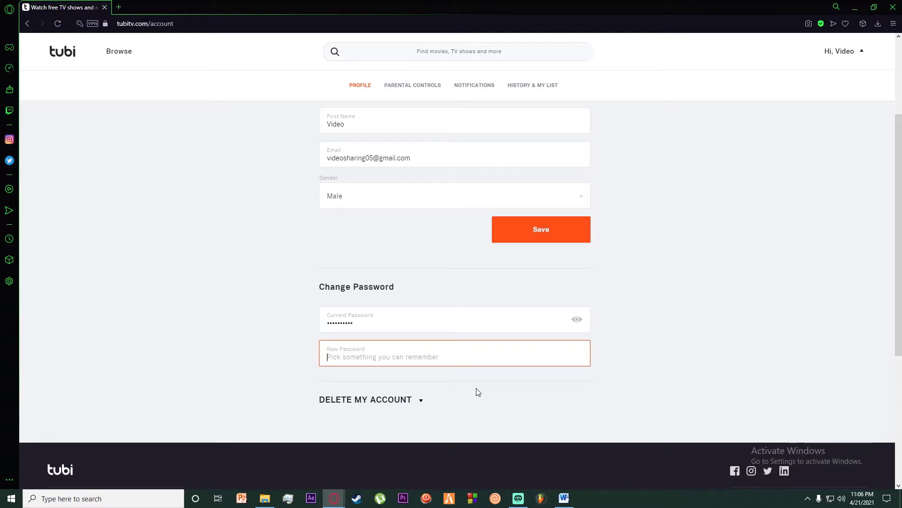
mouse_move(556, 387)
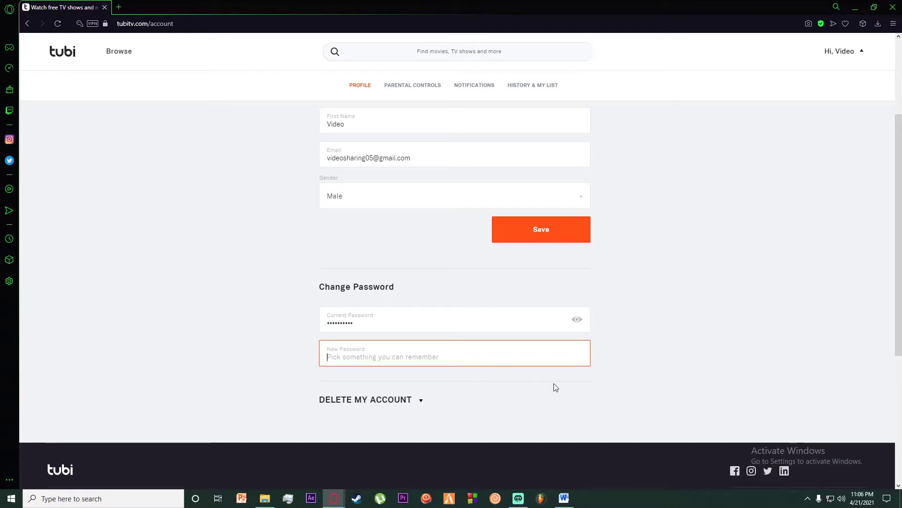